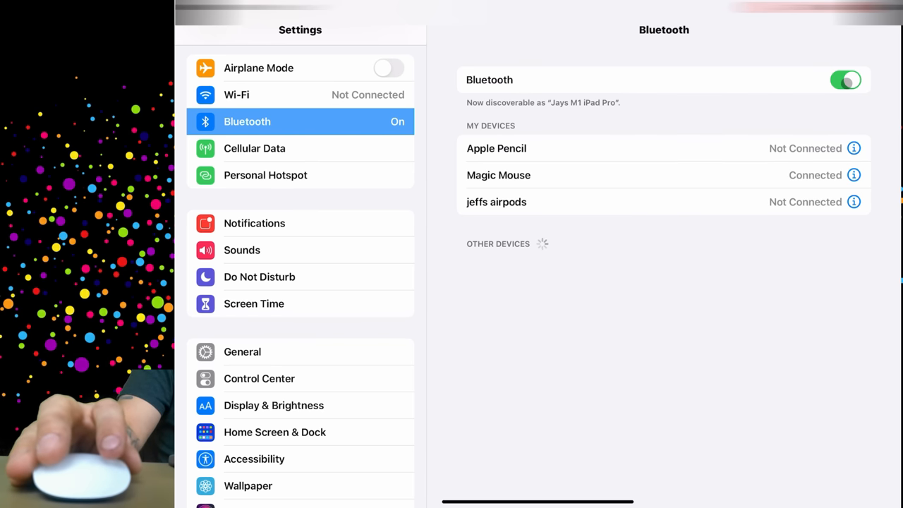
mouse_move(606, 170)
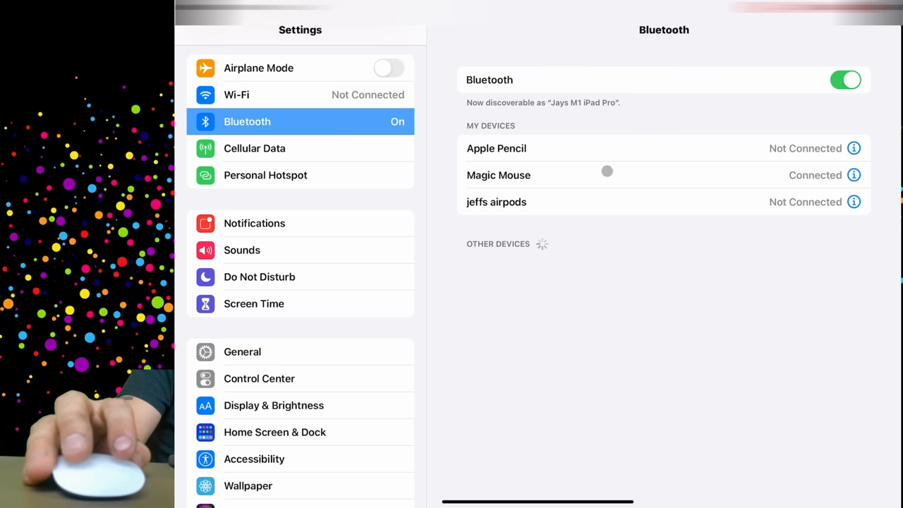
mouse_move(871, 179)
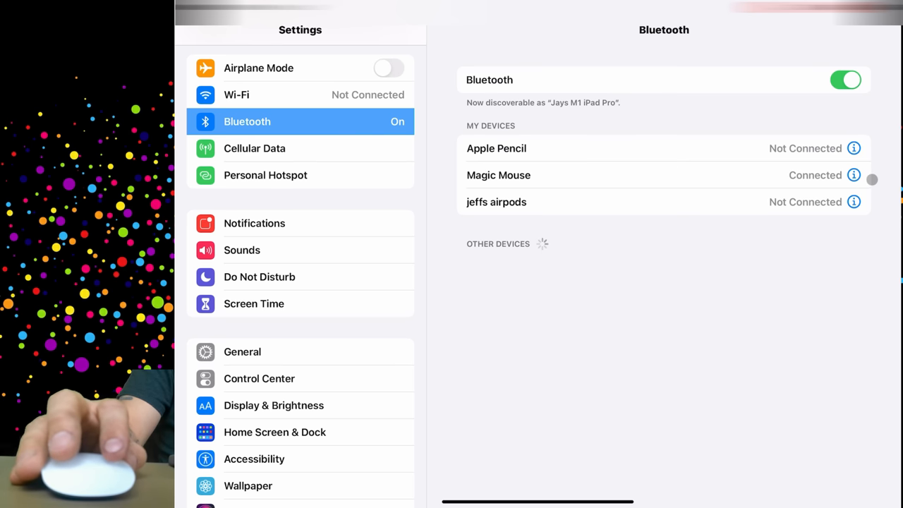
left_click(854, 175)
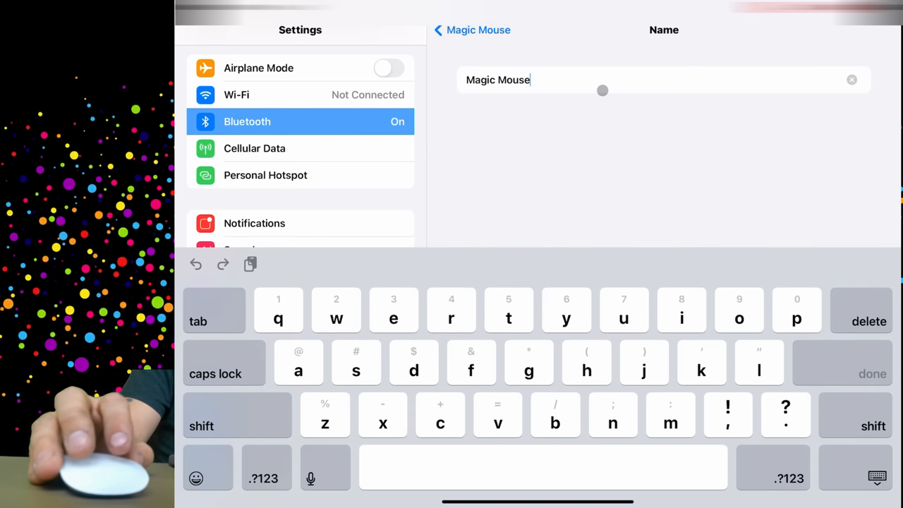
mouse_move(618, 143)
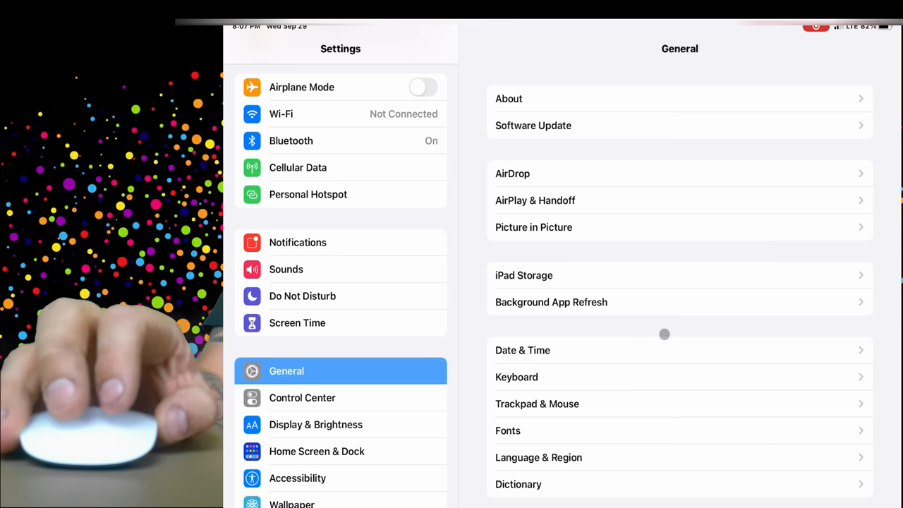
Review Trackpad & Mouse tracking speed, natural scrolling and secondary click, then return to General
left_click(536, 404)
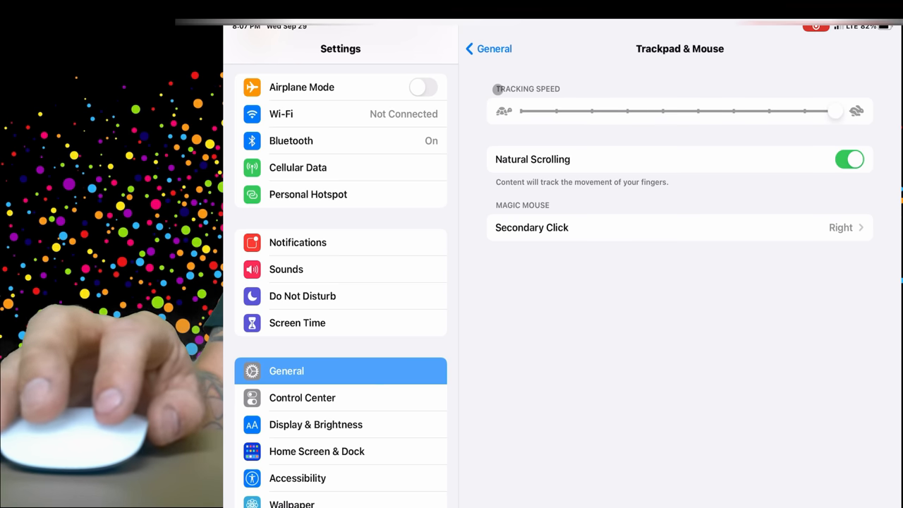
mouse_move(581, 163)
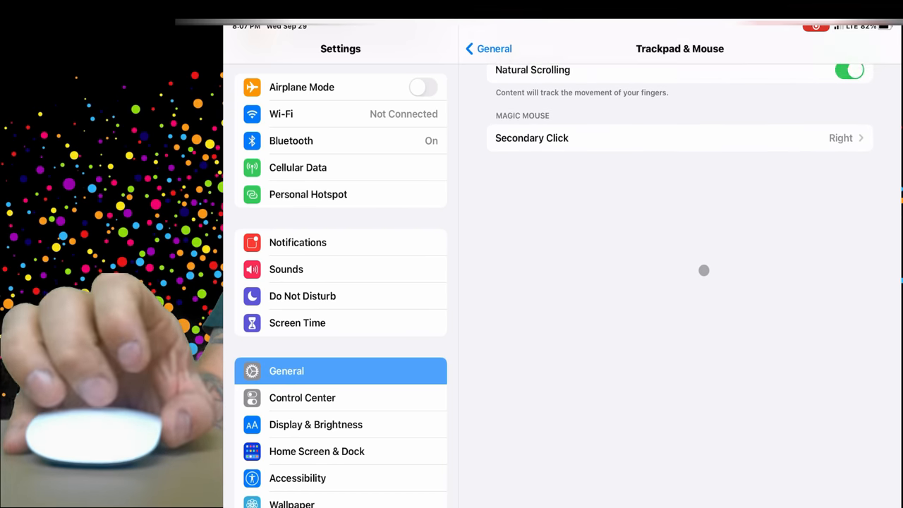
scroll("down", 3)
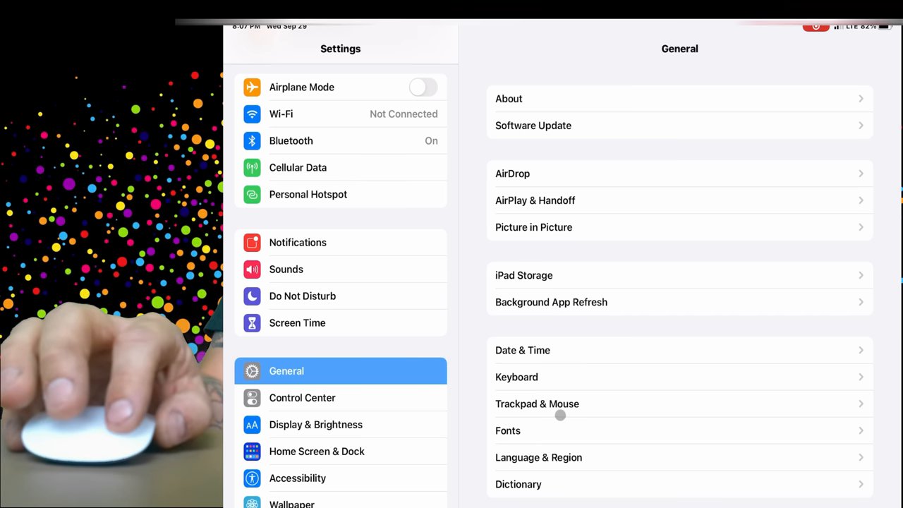
mouse_move(601, 337)
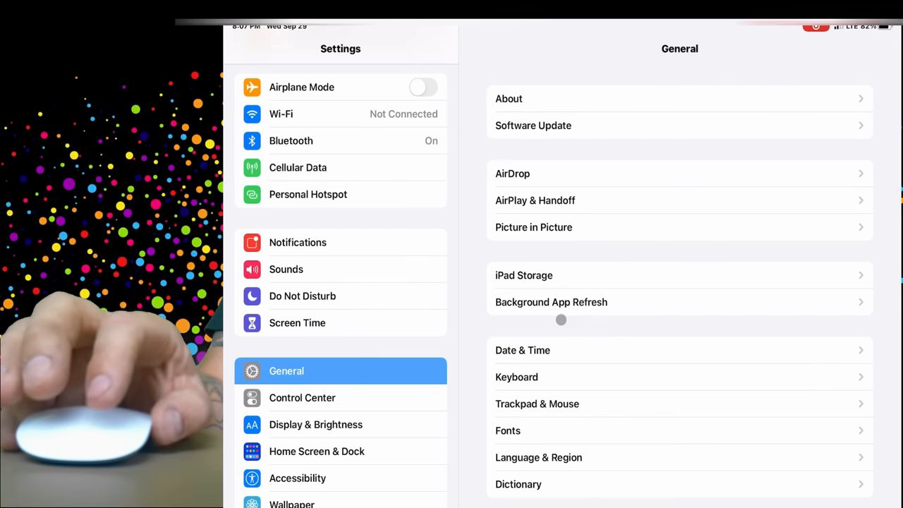
left_click(536, 403)
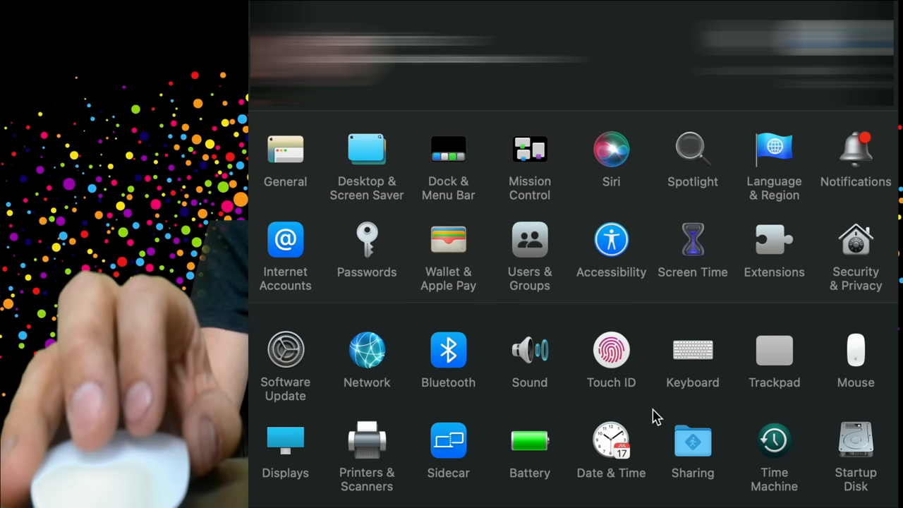
mouse_move(776, 316)
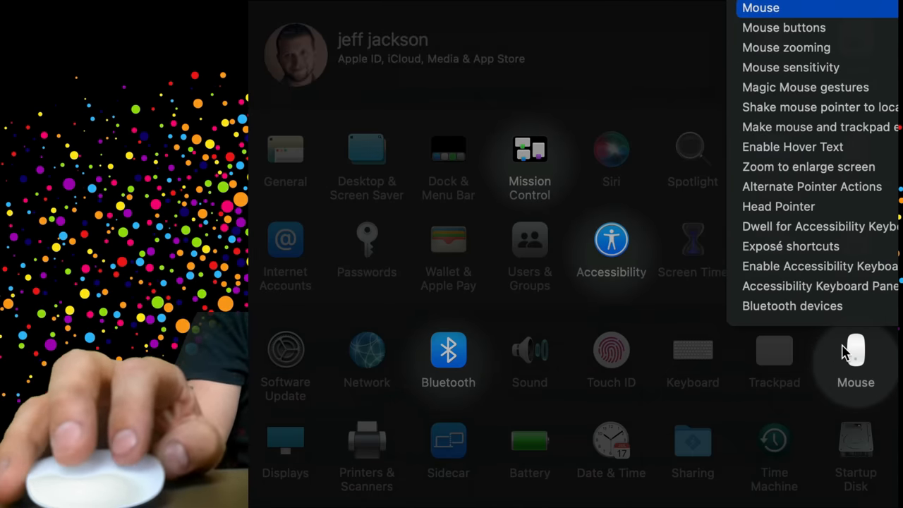
Open the Mouse pane in System Preferences
left_click(855, 359)
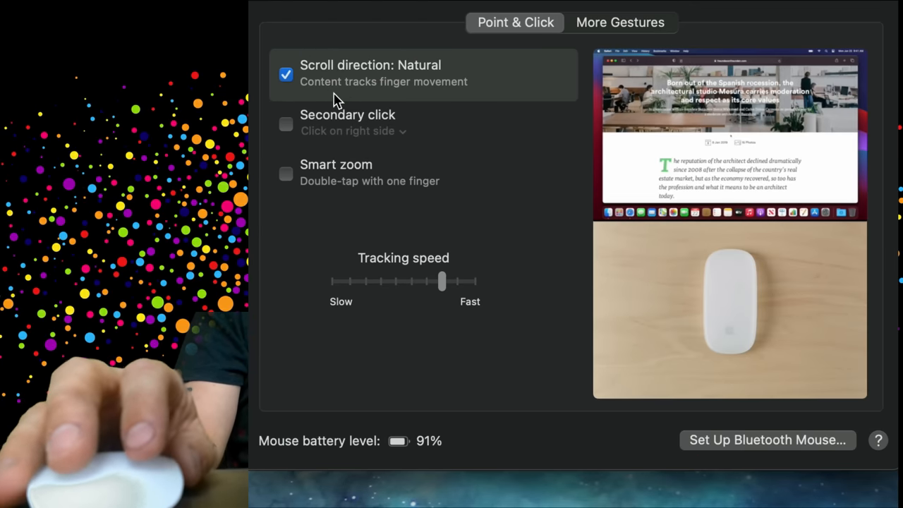
mouse_move(599, 217)
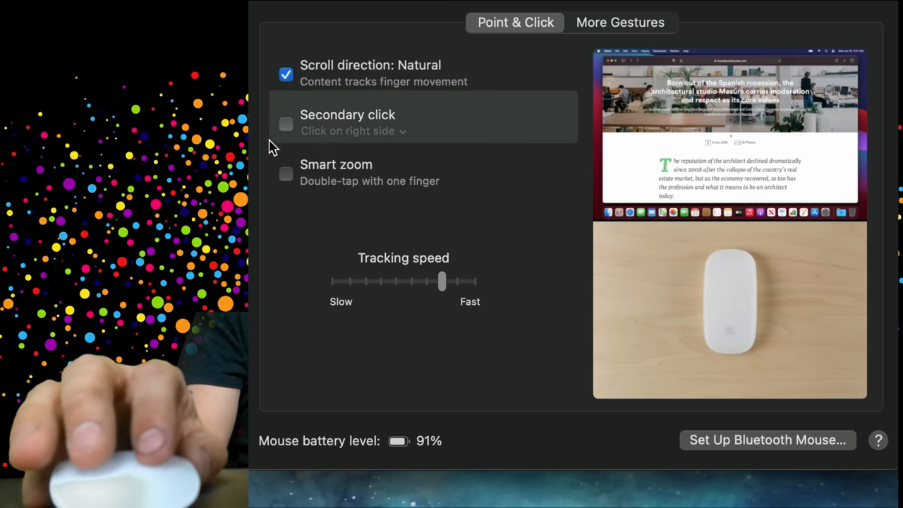
Enable Secondary click and Smart zoom, and set tracking speed to Fast
left_click(285, 124)
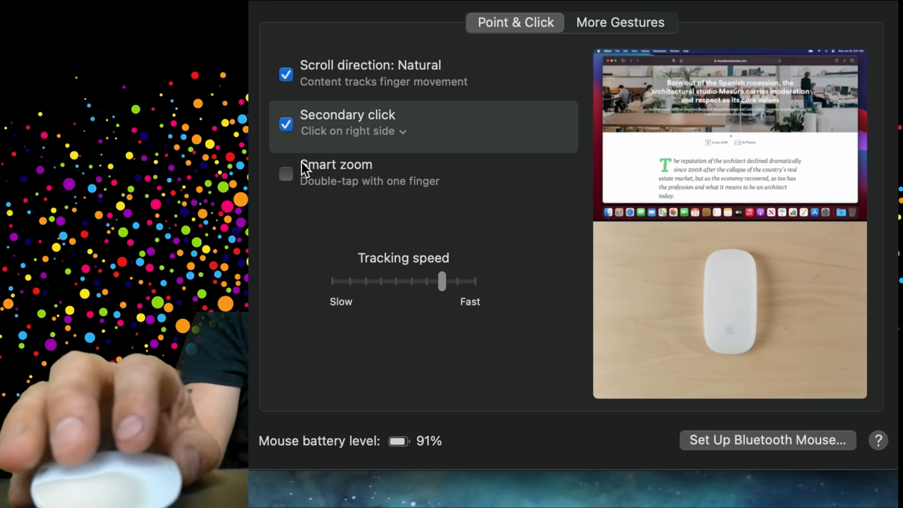
mouse_move(366, 194)
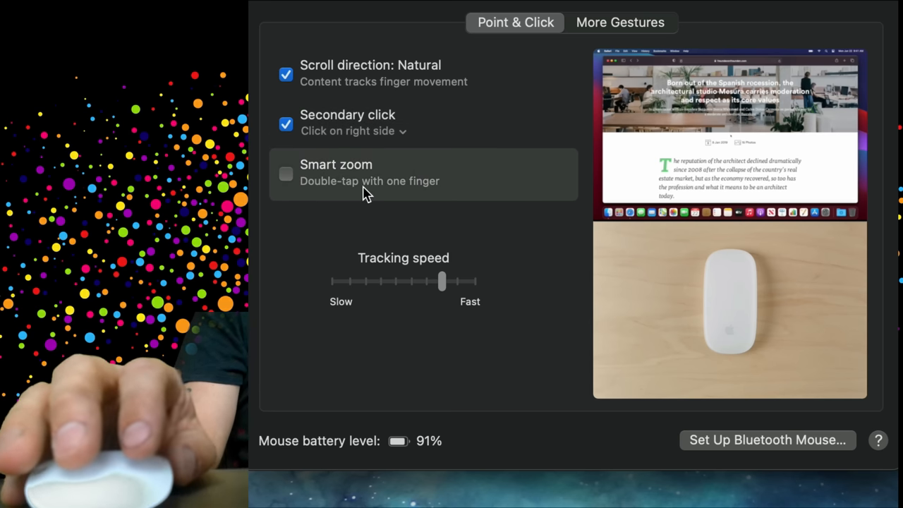
mouse_move(322, 187)
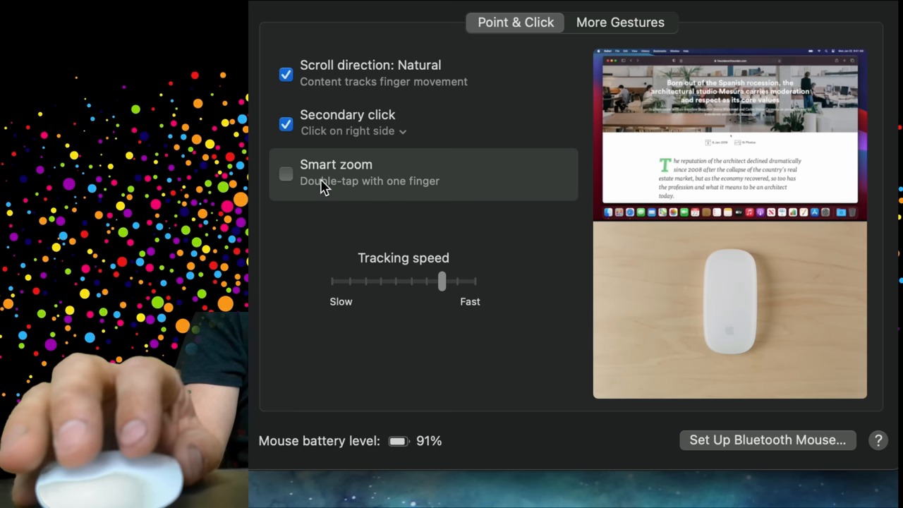
left_click(286, 173)
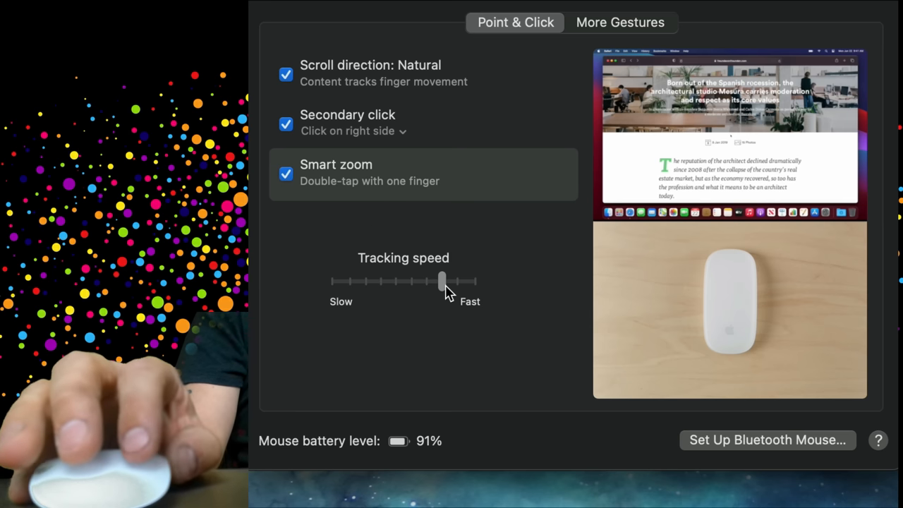
left_click_drag(442, 281, 472, 281)
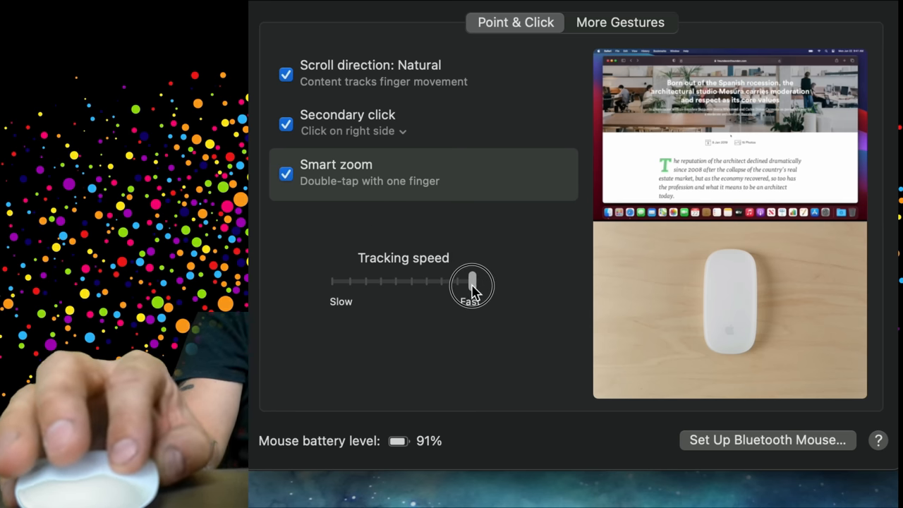
Turn on Swipe between pages under More Gestures
left_click(619, 22)
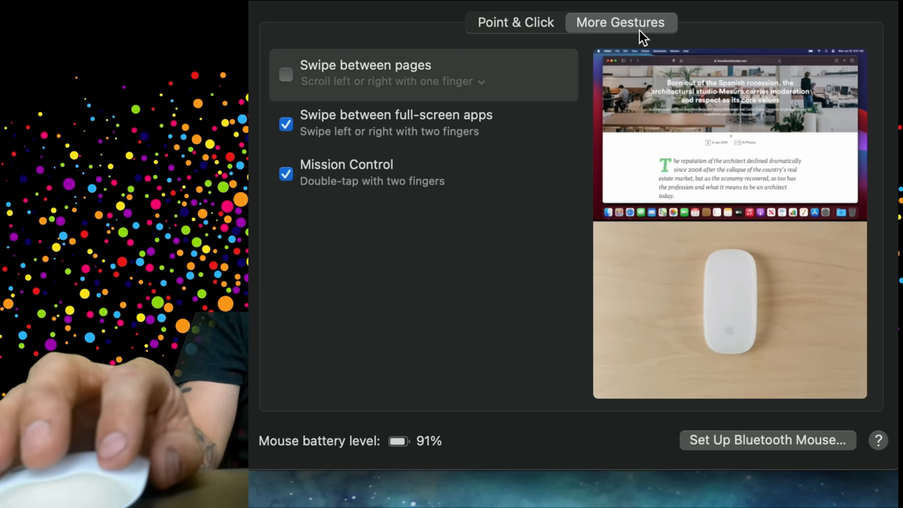
mouse_move(353, 88)
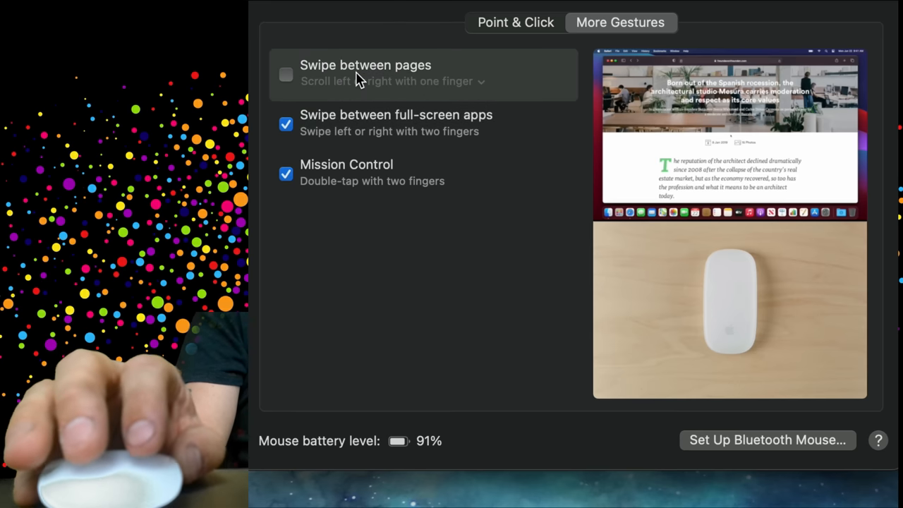
mouse_move(476, 91)
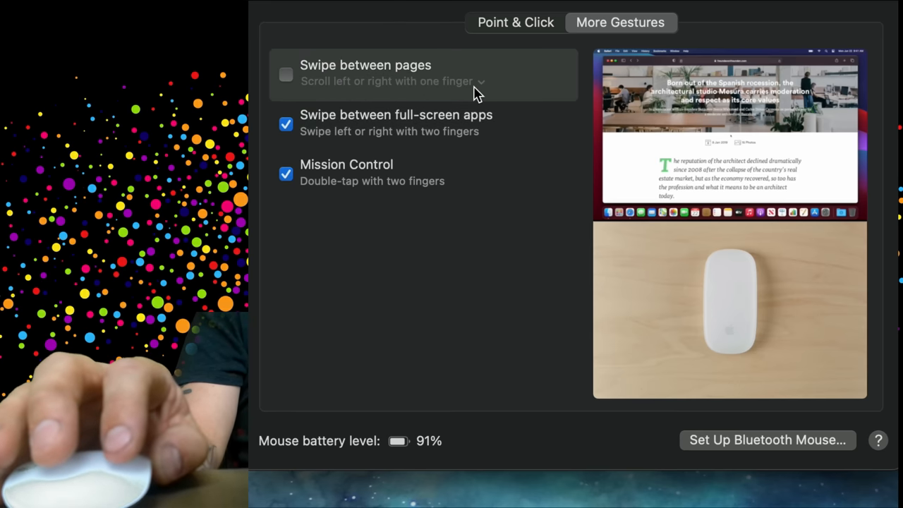
left_click(286, 74)
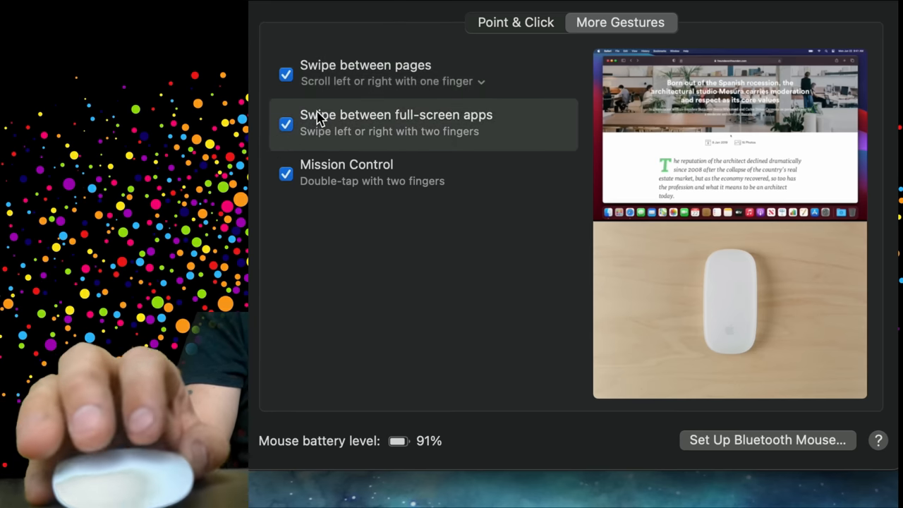
mouse_move(498, 139)
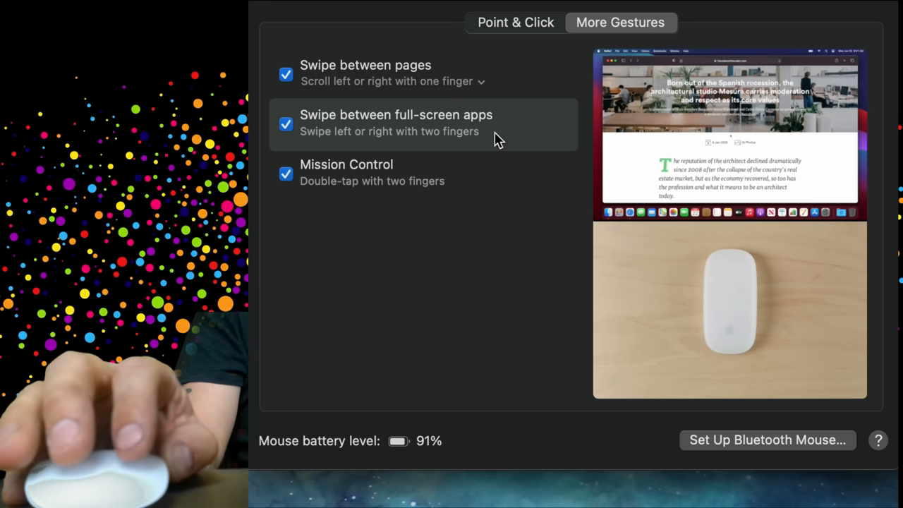
mouse_move(470, 154)
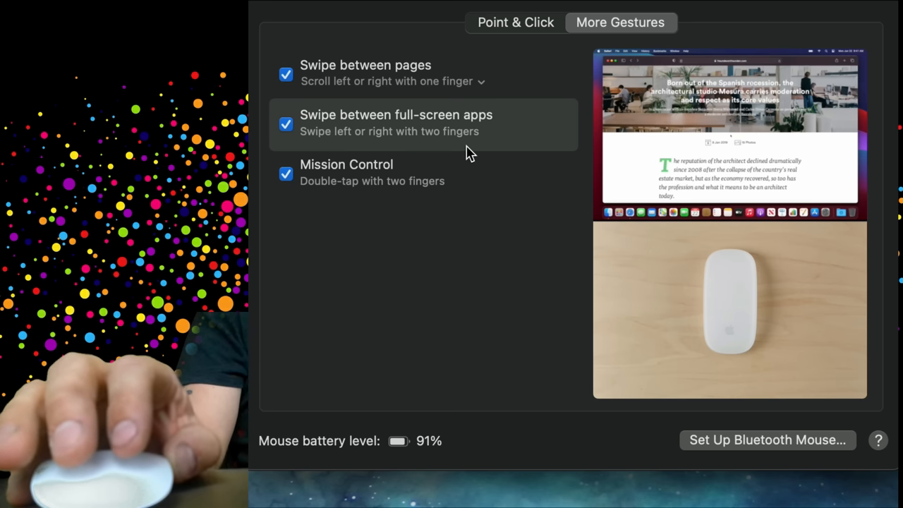
mouse_move(370, 194)
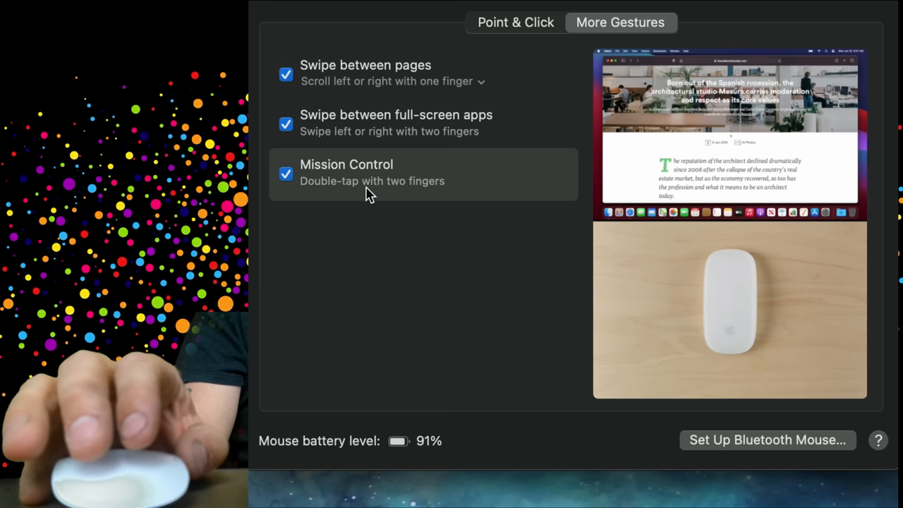